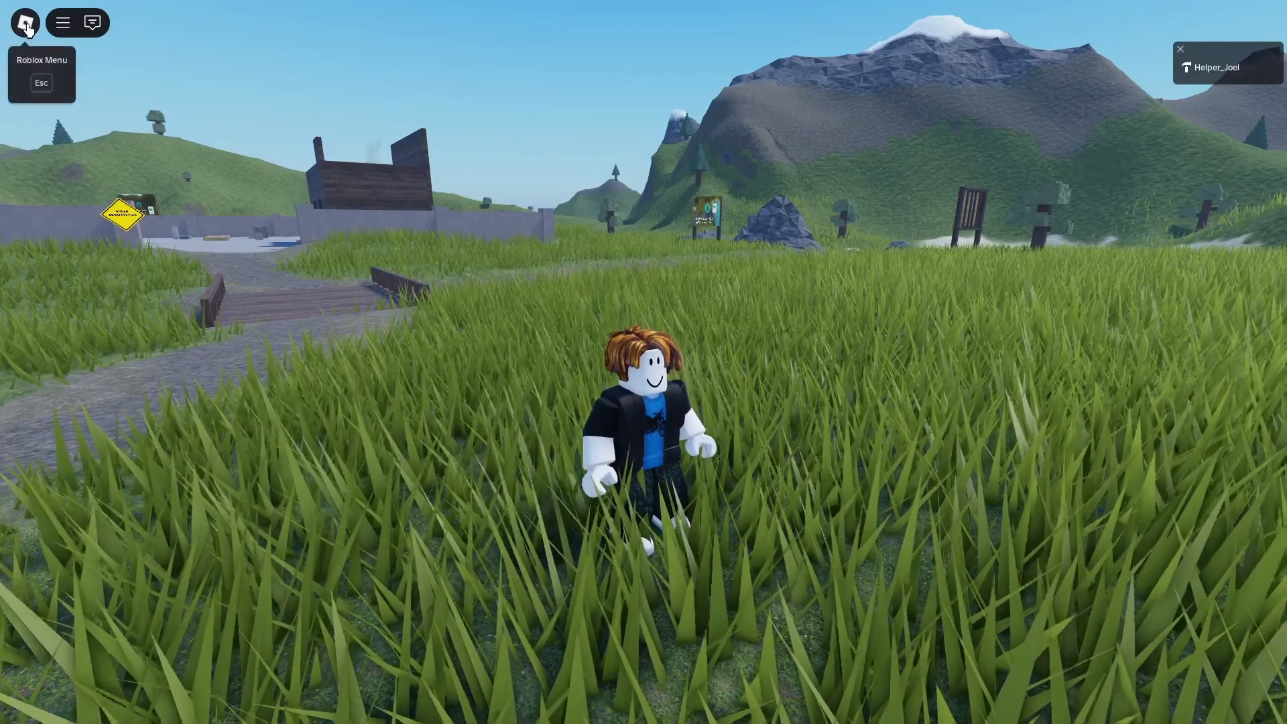
Open the Roblox menu on the Captures section showing video recording.
{"action": "left_click", "coordinate": [24, 22]}
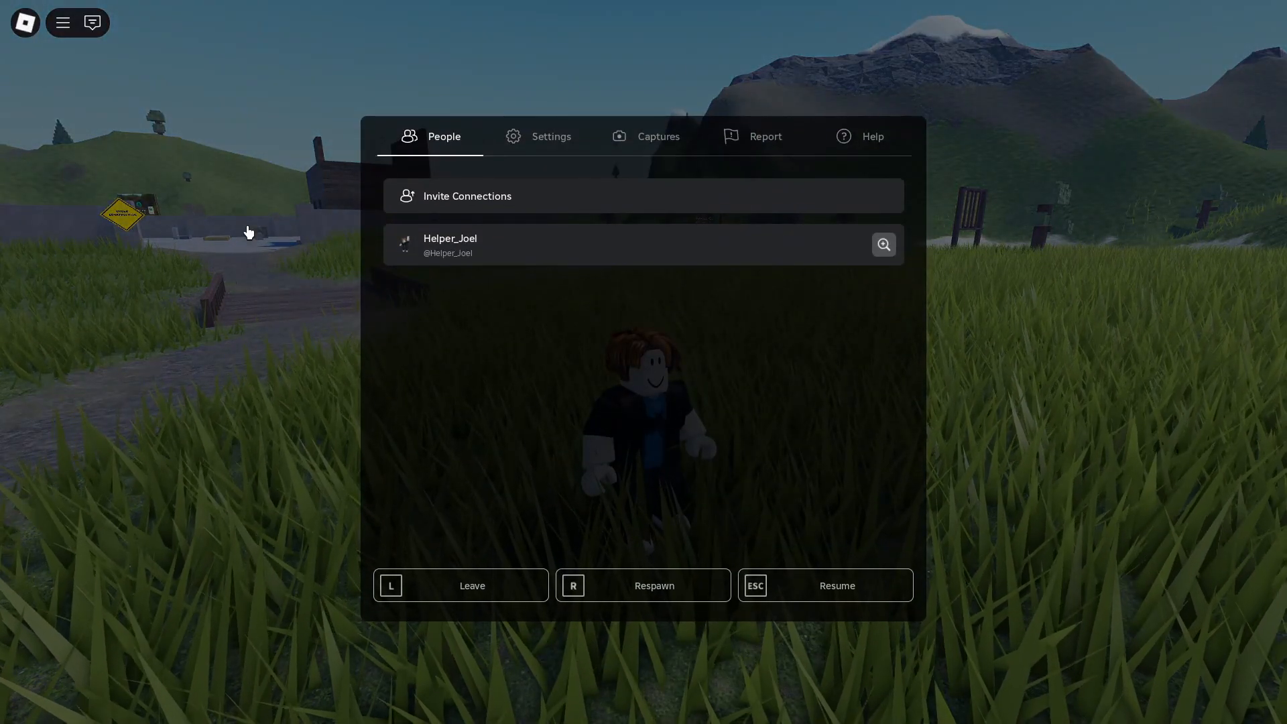
{"action": "mouse_move", "coordinate": [655, 145]}
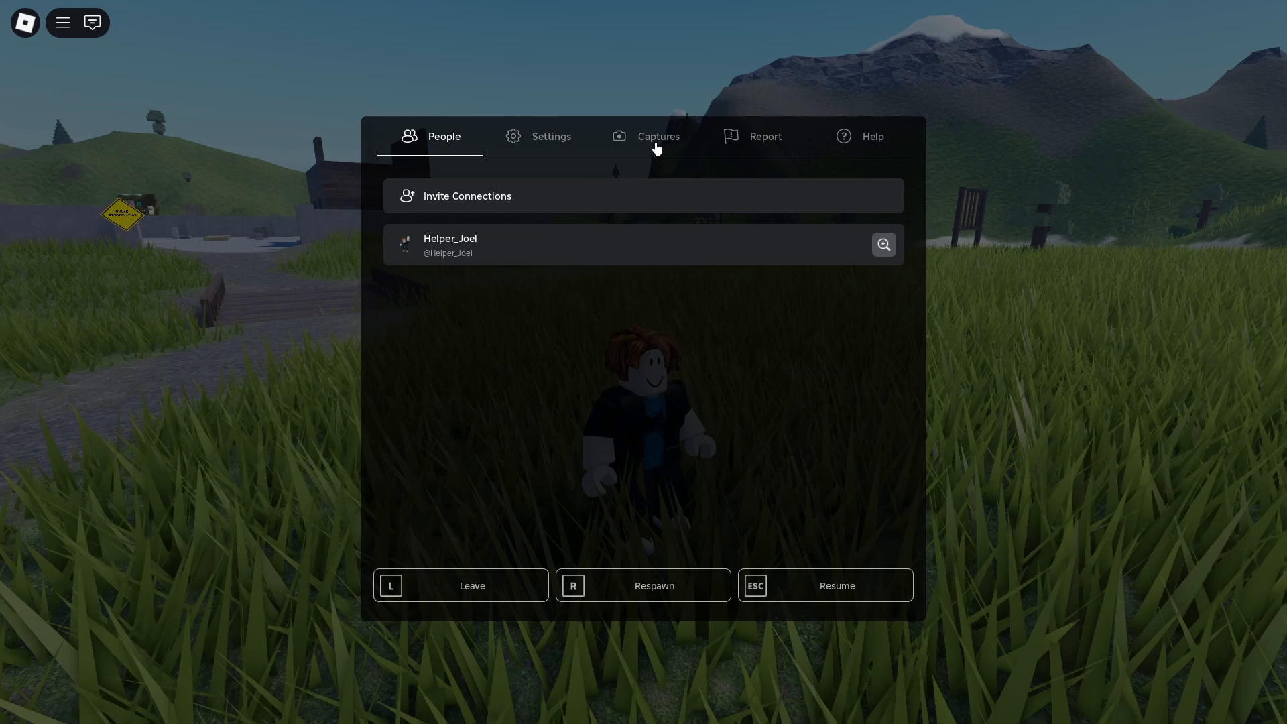
{"action": "left_click", "coordinate": [657, 136]}
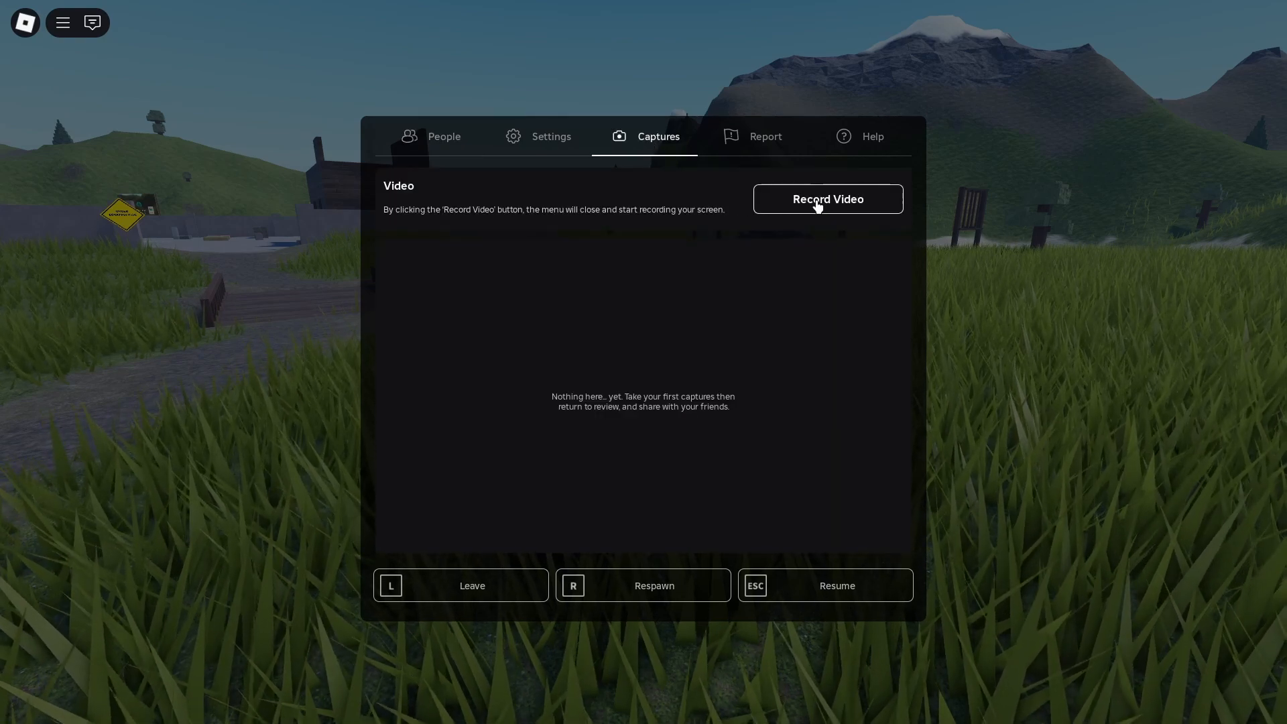
Start a gameplay video recording, then reopen the Captures section while it runs.
{"action": "left_click", "coordinate": [827, 199]}
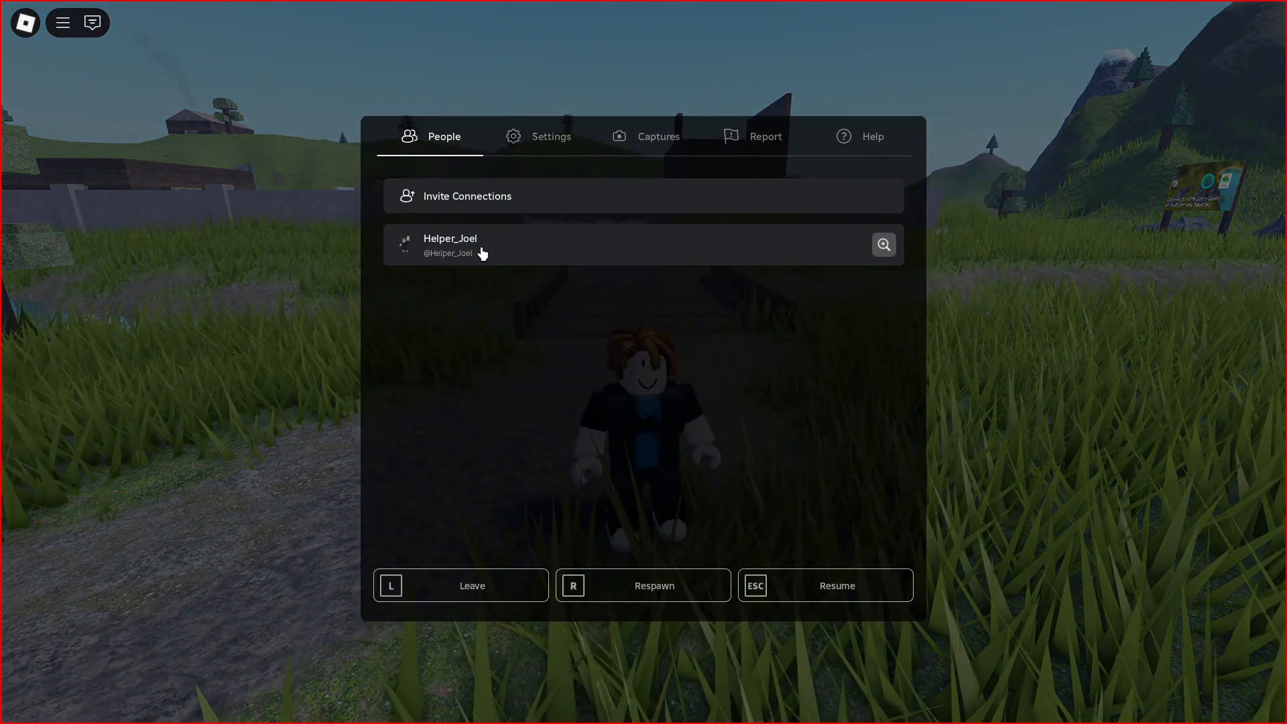
{"action": "mouse_move", "coordinate": [655, 146]}
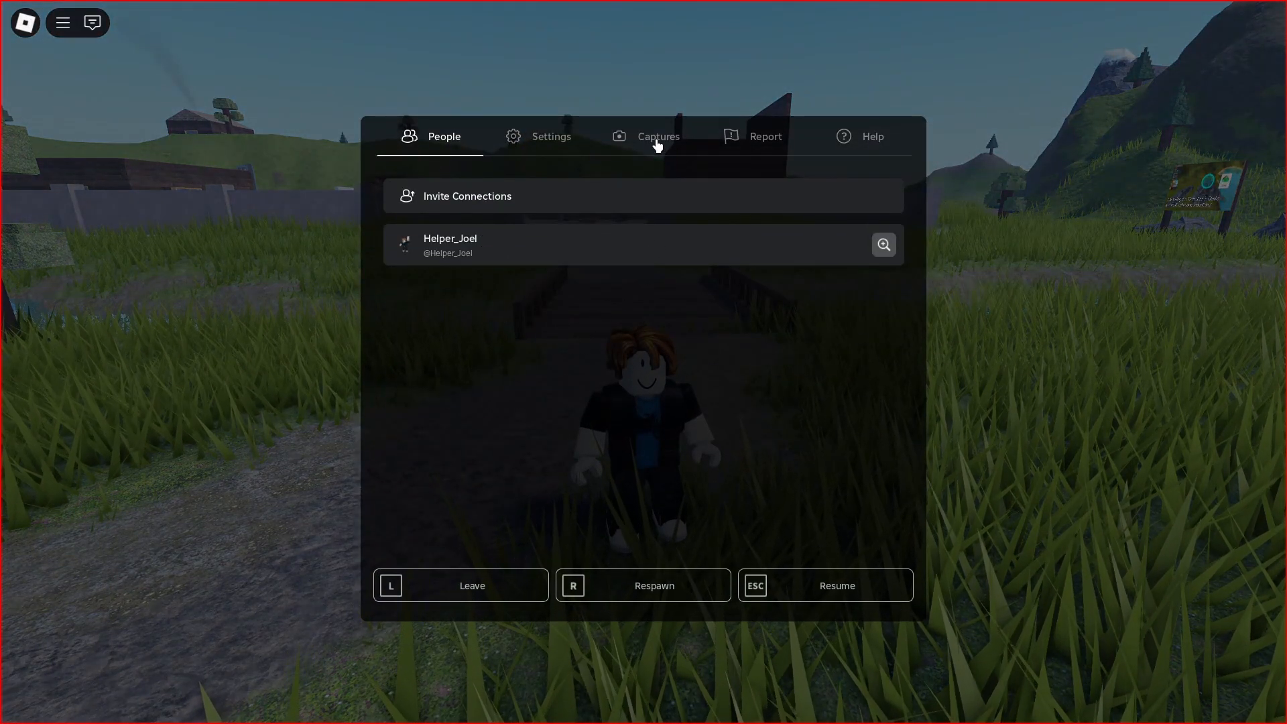
{"action": "left_click", "coordinate": [657, 137]}
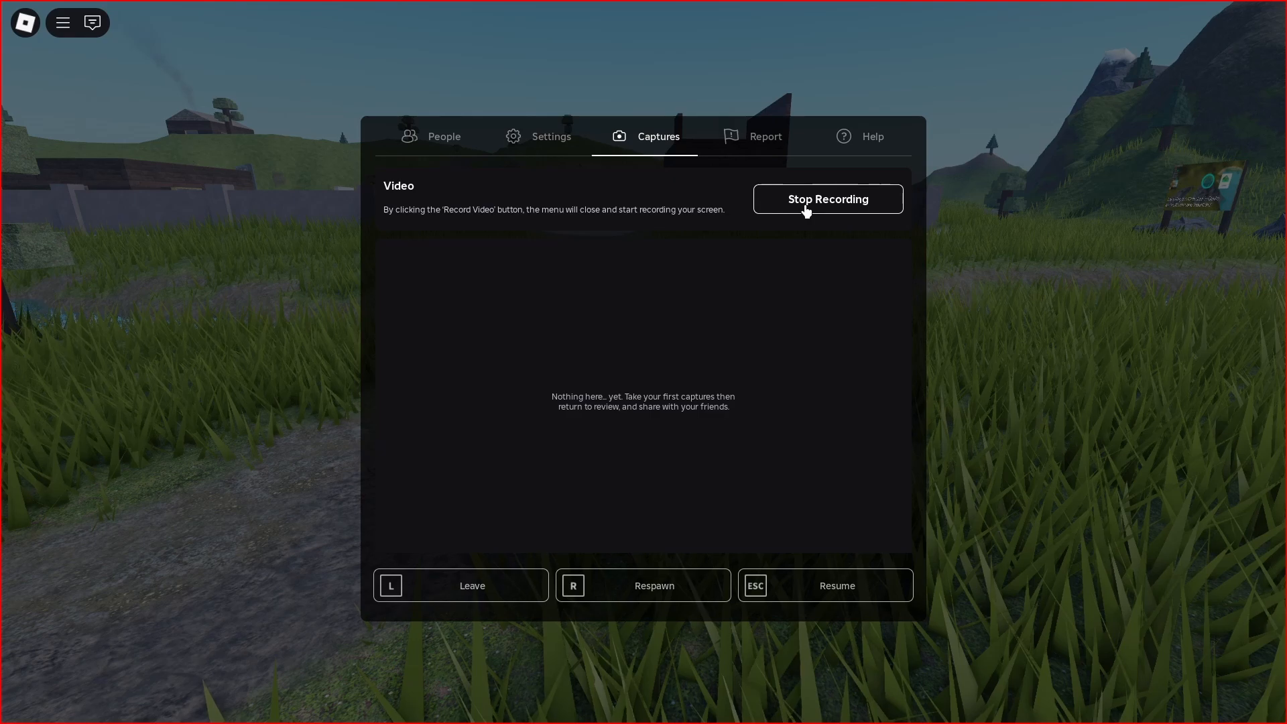
Stop and save the recording, then resume the game with the menu closed.
{"action": "left_click", "coordinate": [828, 198]}
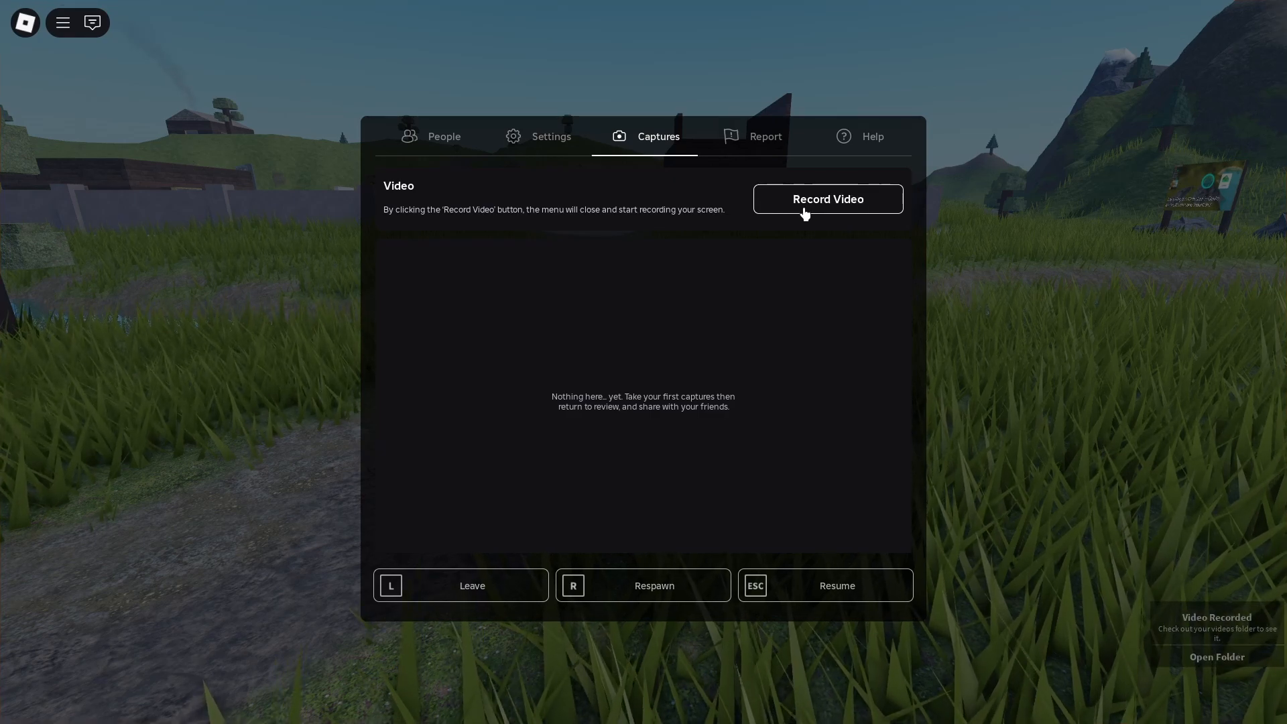
{"action": "left_click", "coordinate": [826, 198]}
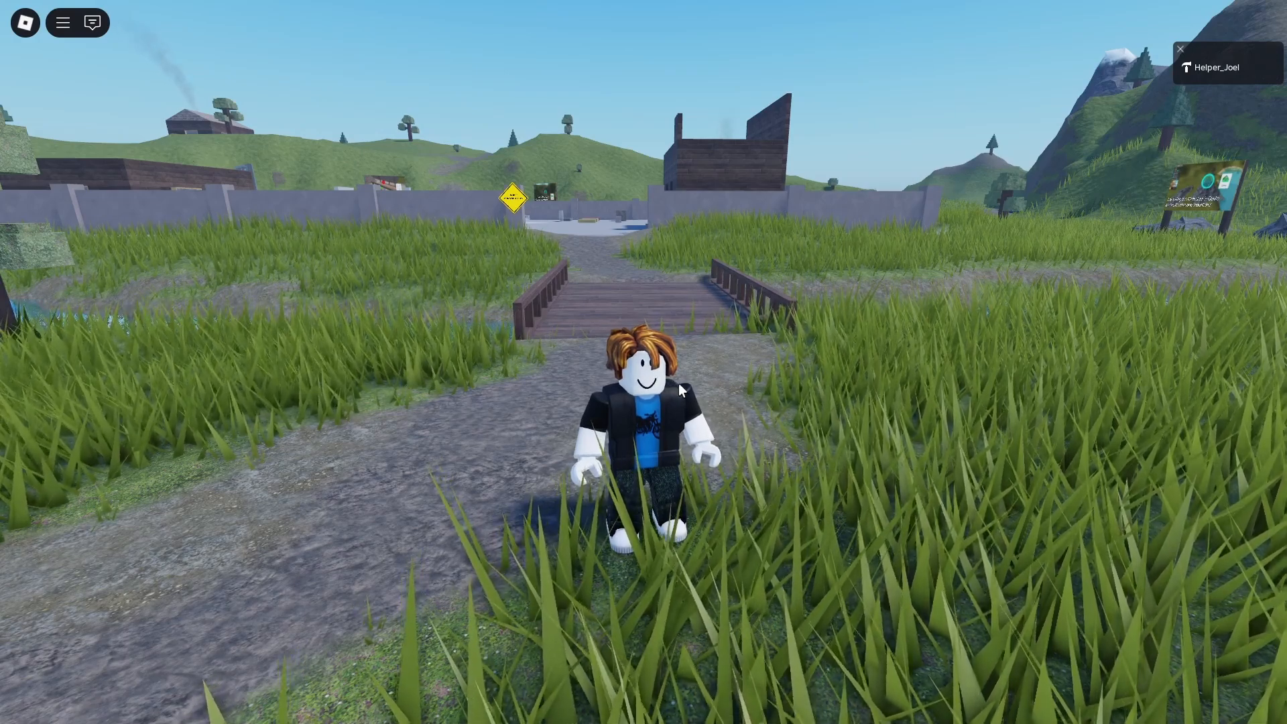
Browse in File Explorer to Videos > Roblox to find the saved recording.
{"action": "left_click", "coordinate": [517, 708]}
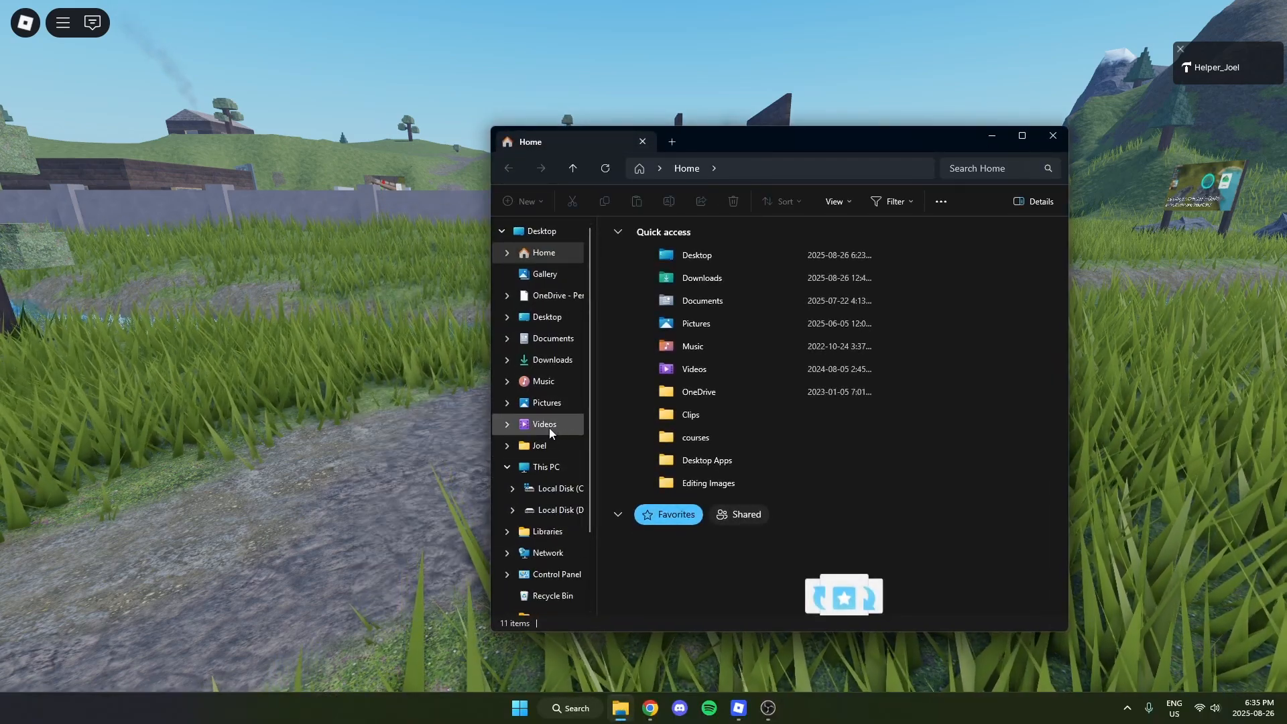
{"action": "left_click", "coordinate": [543, 424]}
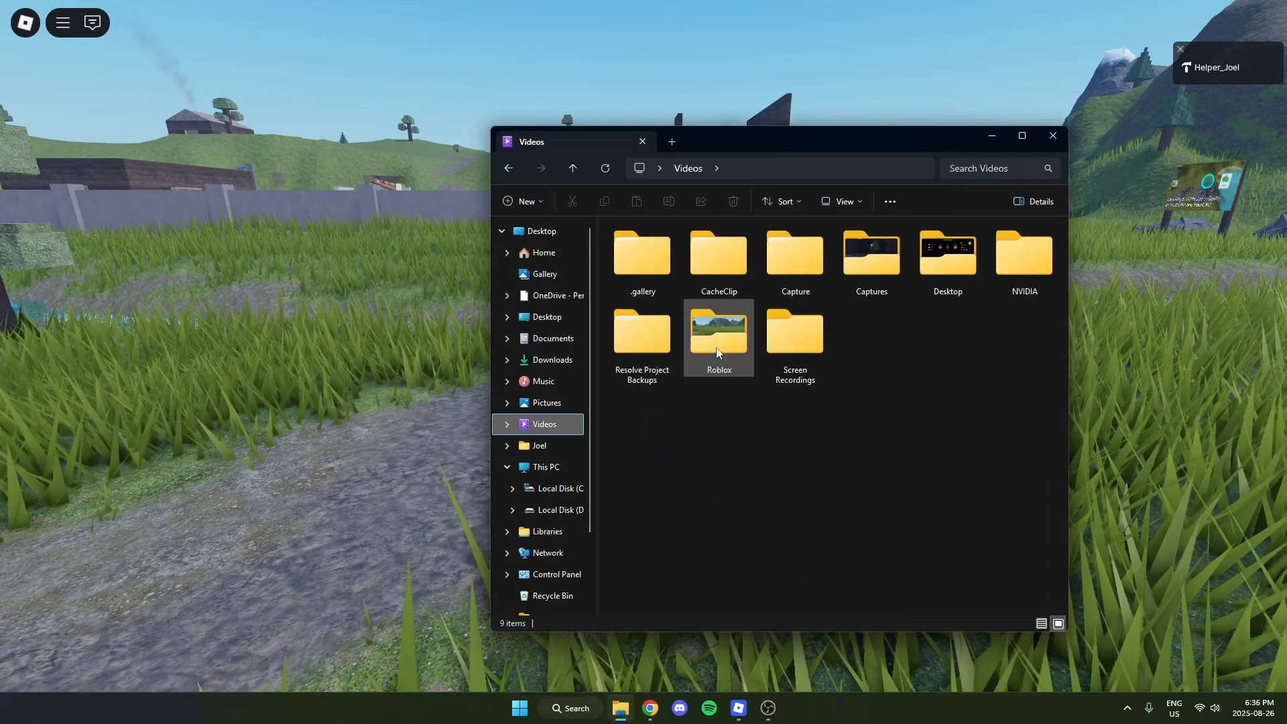
{"action": "double_click", "coordinate": [717, 330]}
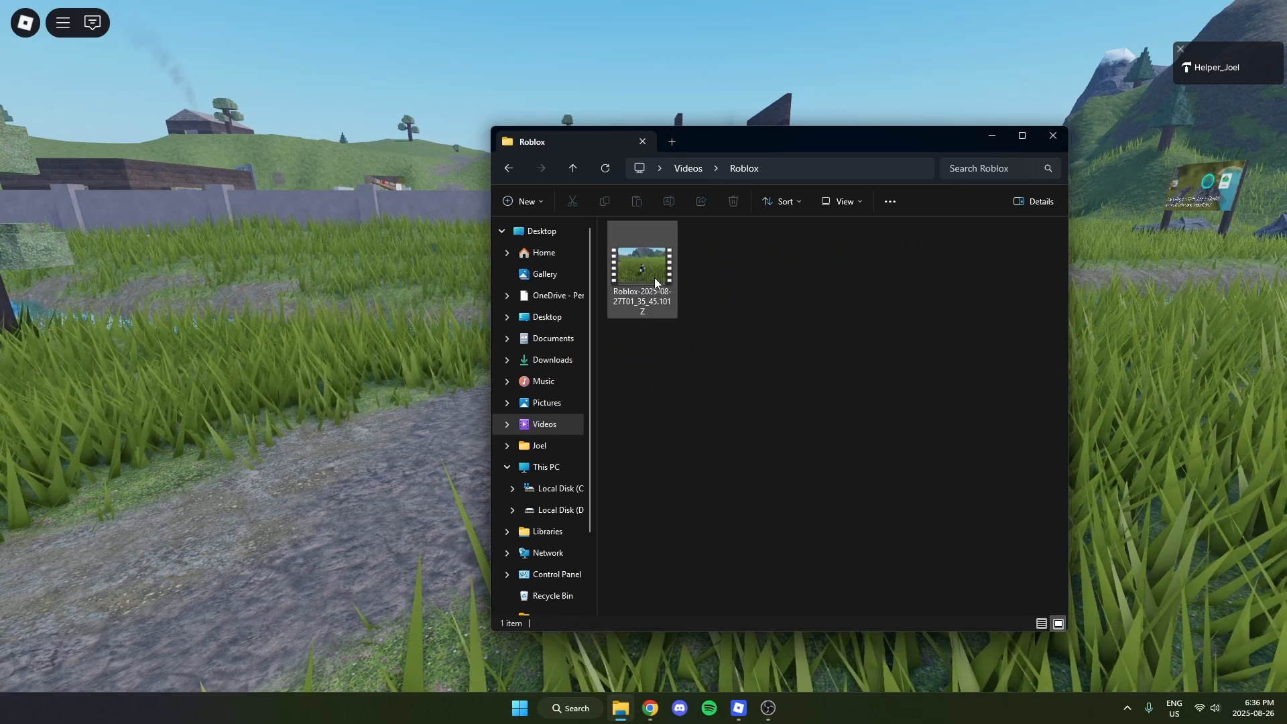
Play the saved Roblox recording file in Media Player.
{"action": "double_click", "coordinate": [643, 269]}
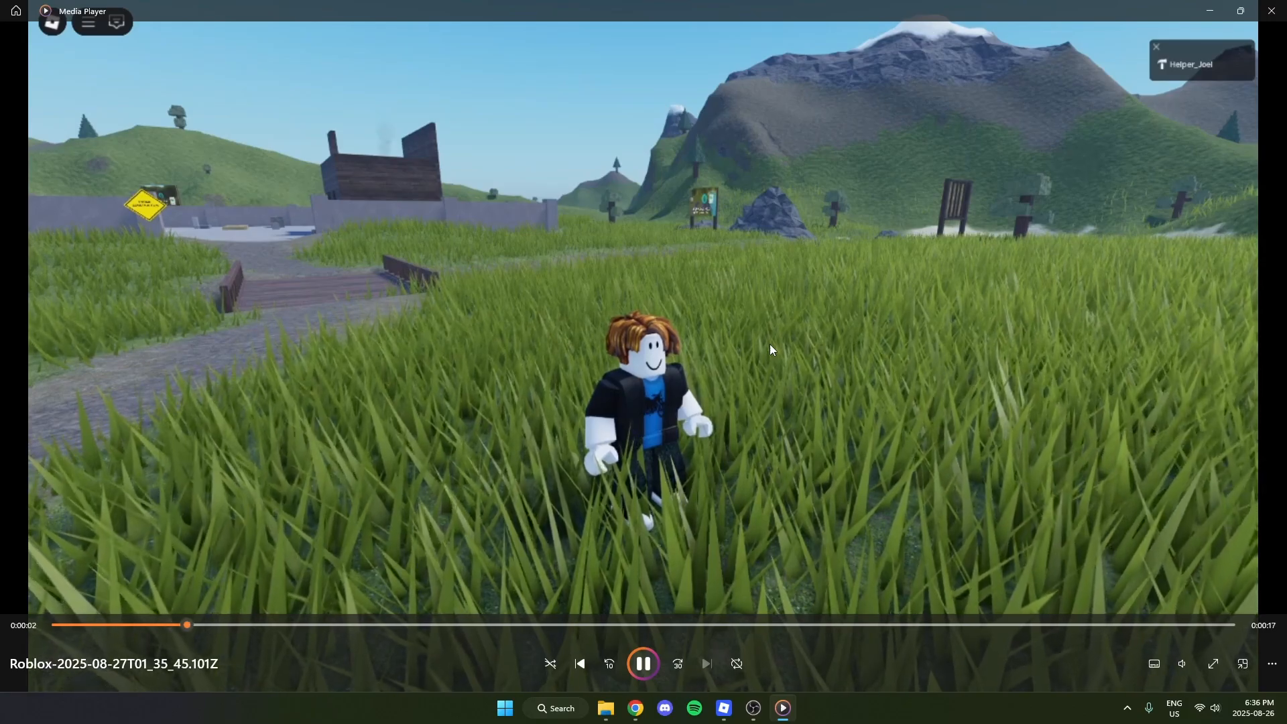